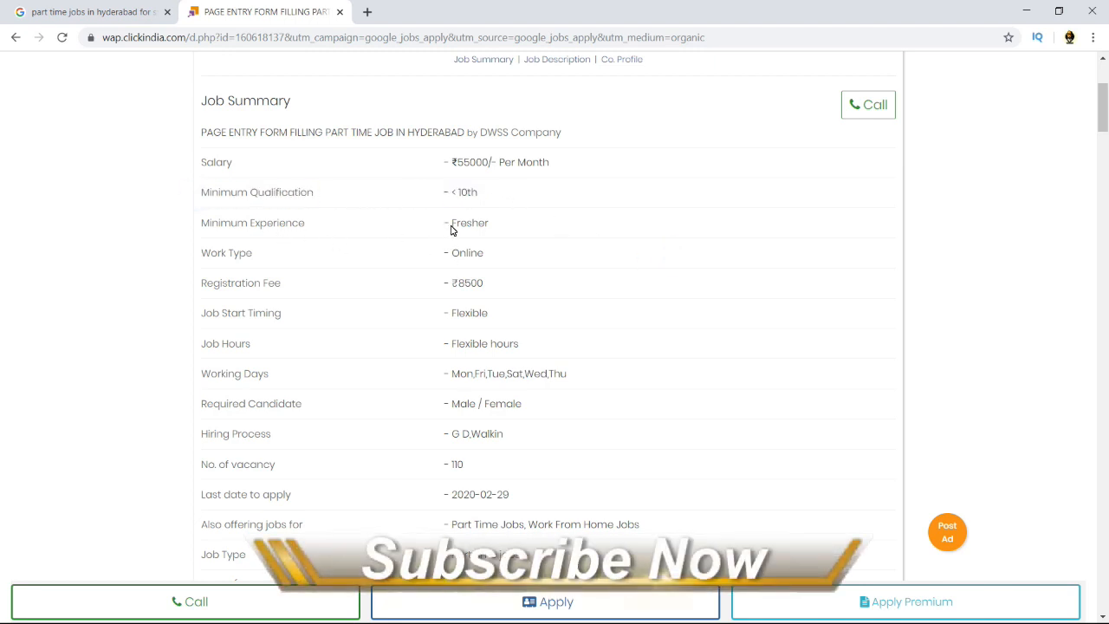
Highlight the Job Summary entries, including Working Days, then scroll to the Job Description
double_click(457, 253)
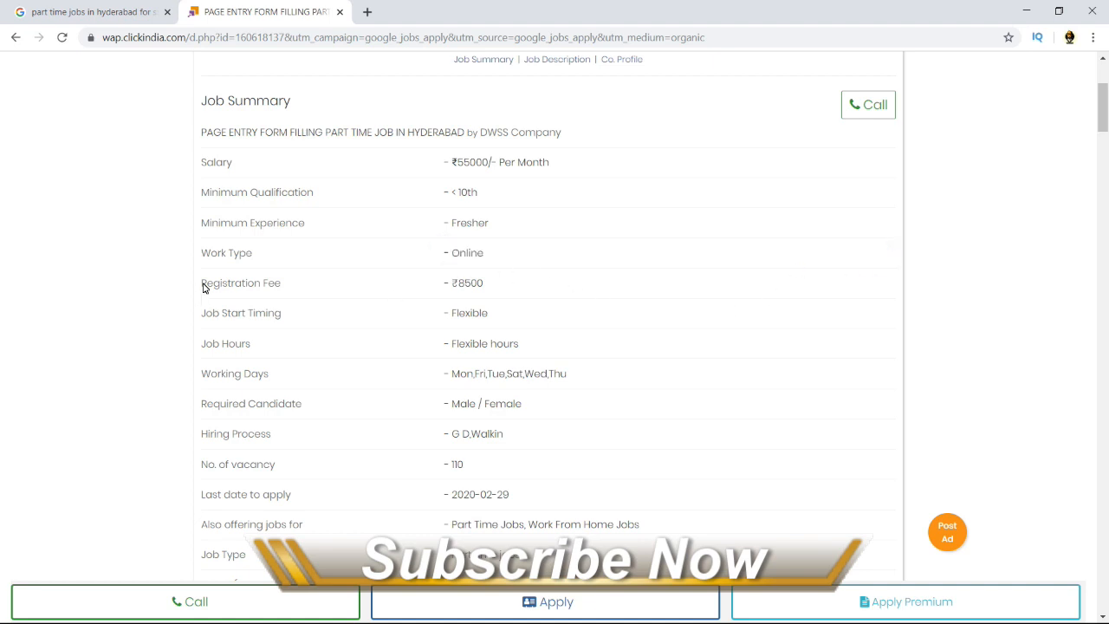
double_click(467, 283)
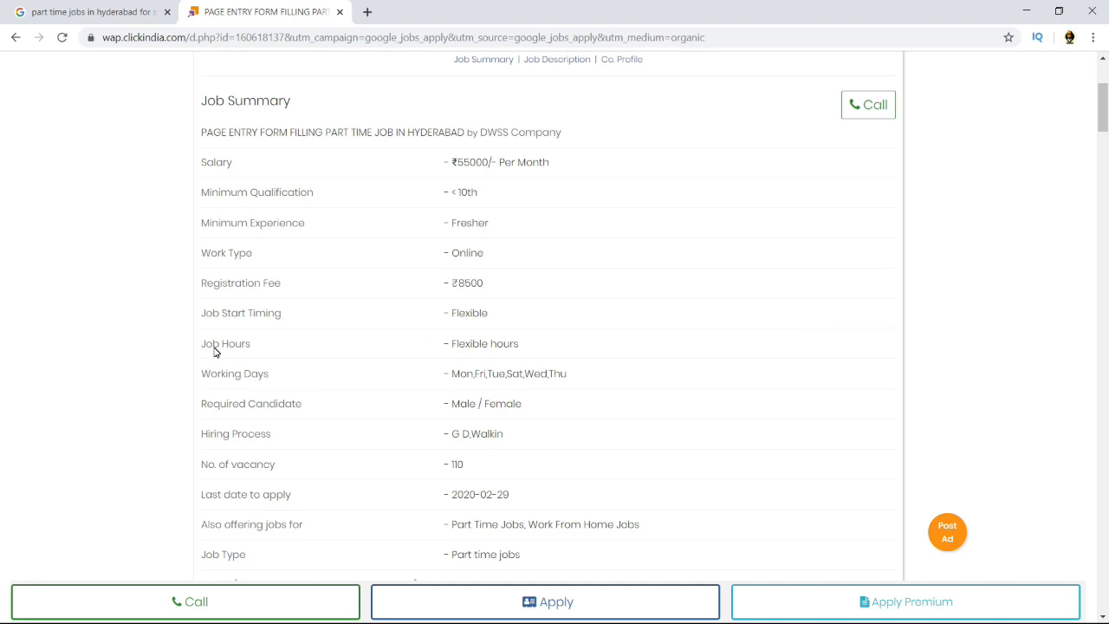
mouse_move(221, 377)
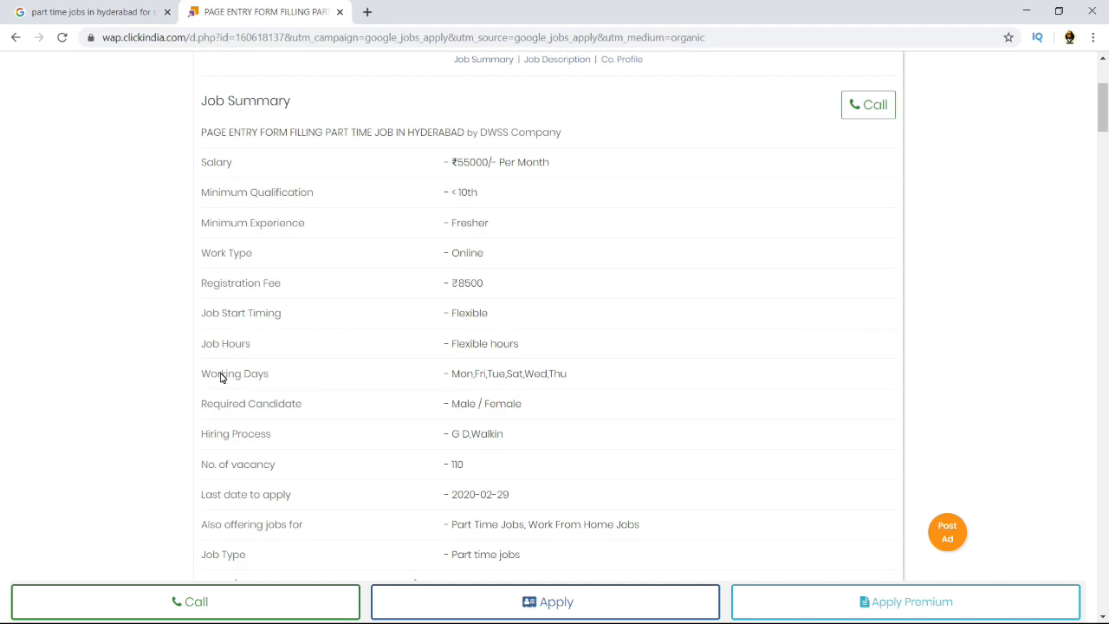
mouse_move(420, 371)
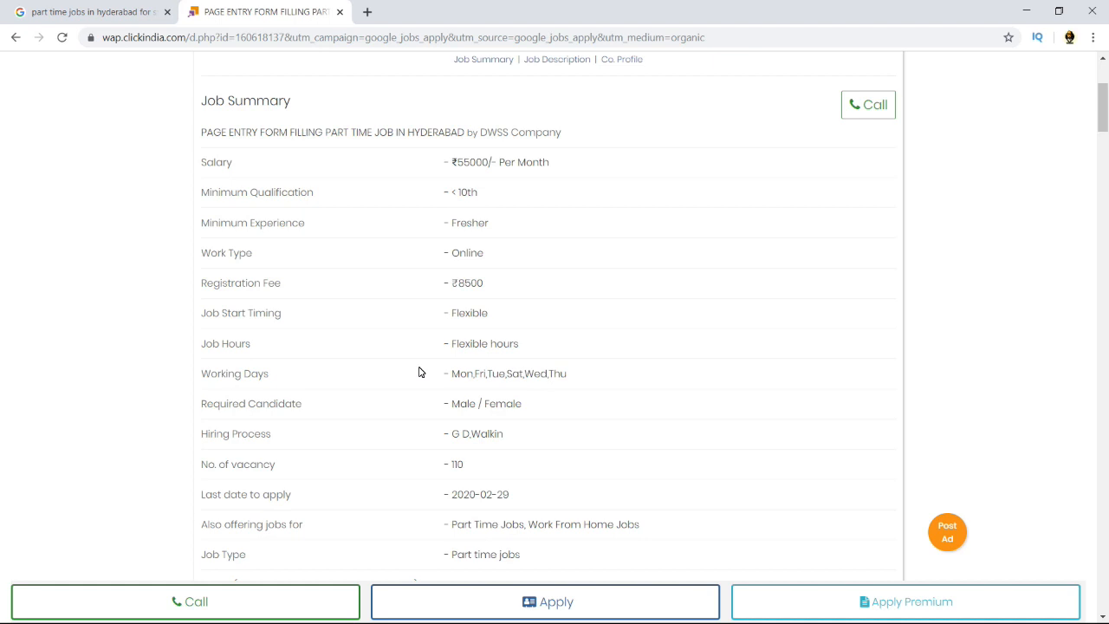
mouse_move(360, 397)
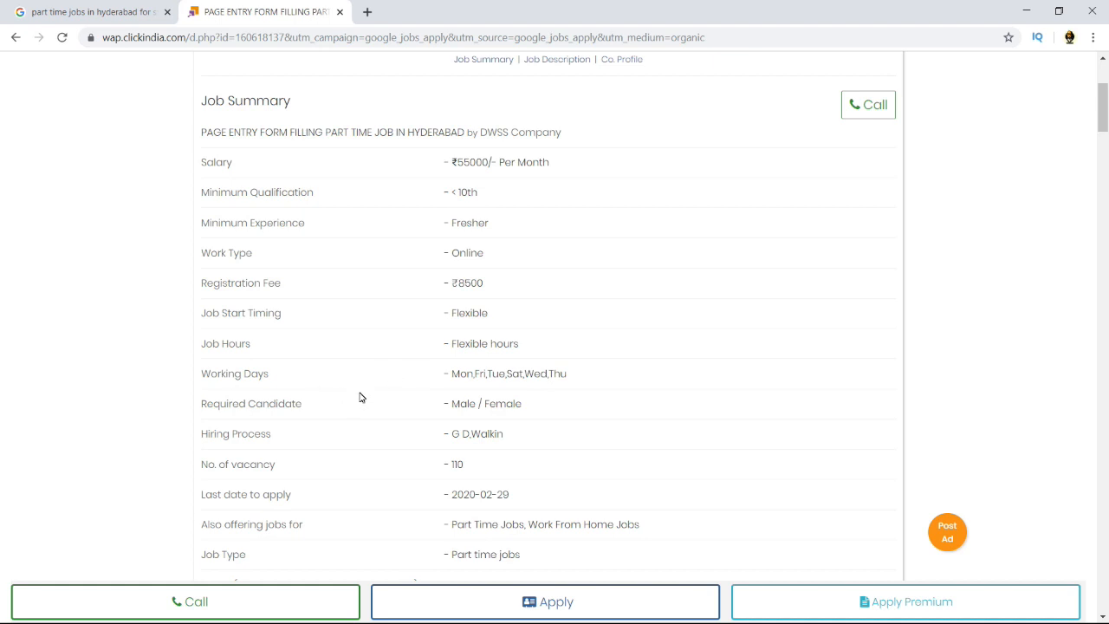
double_click(234, 373)
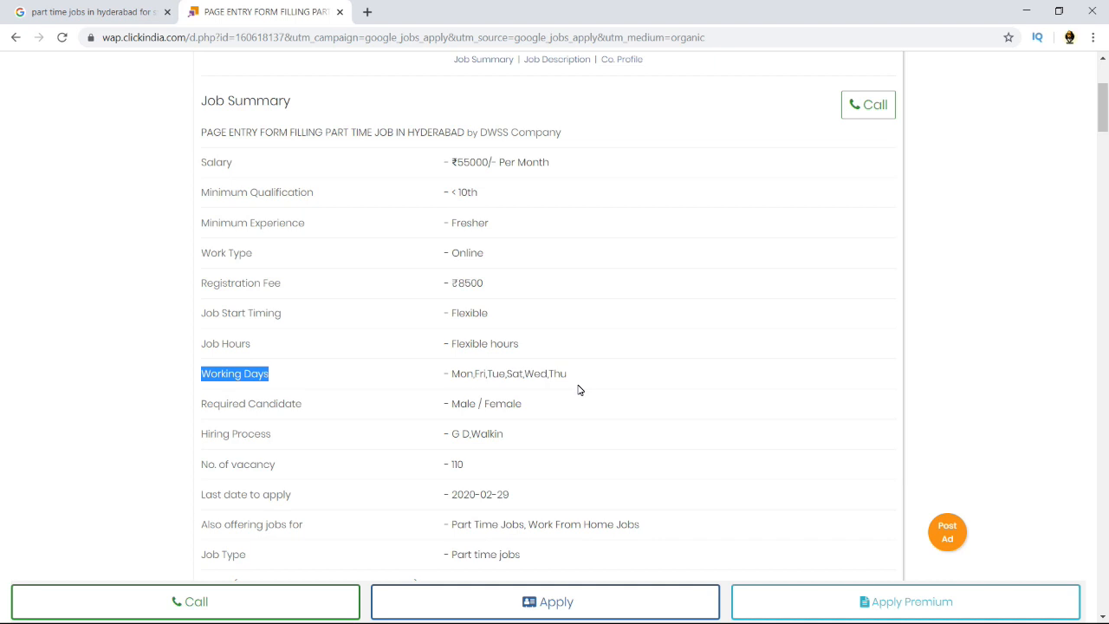
mouse_move(420, 395)
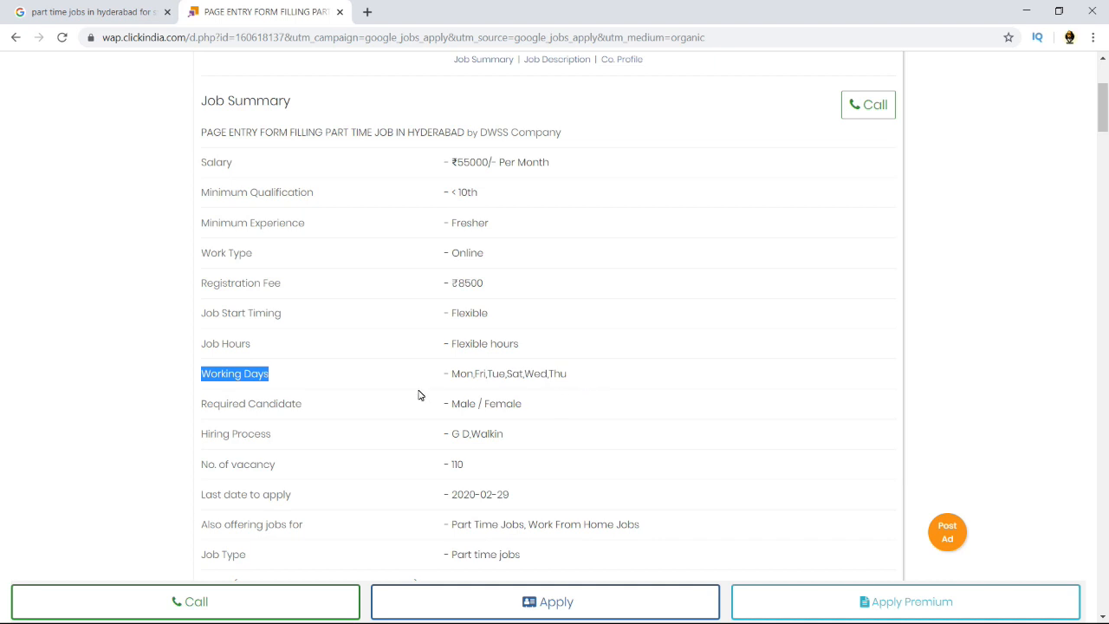
mouse_move(515, 420)
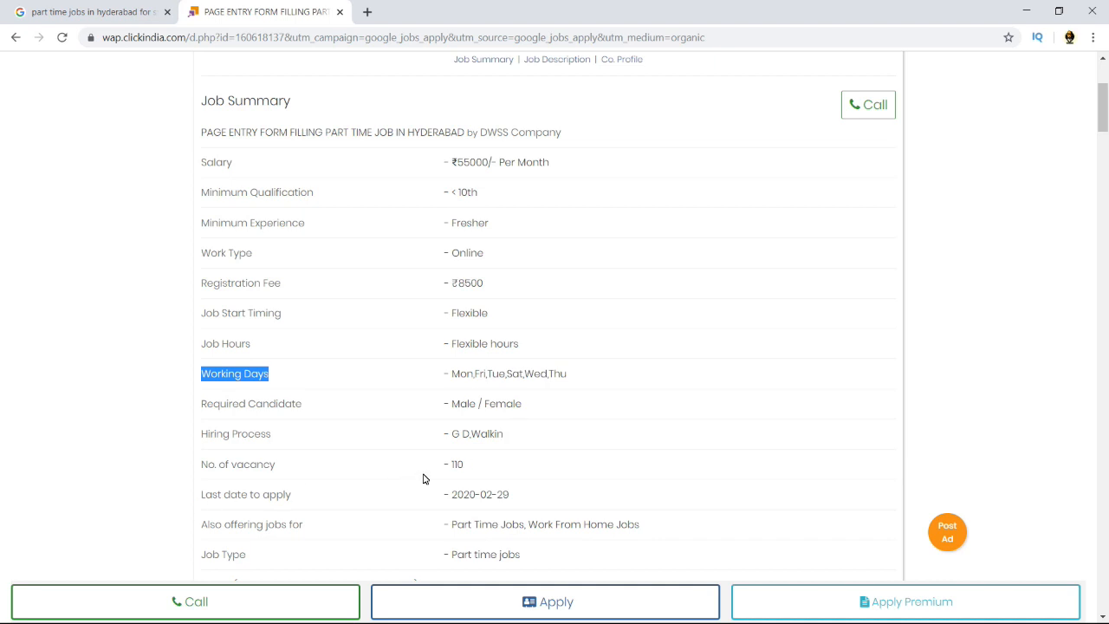
mouse_move(1069, 383)
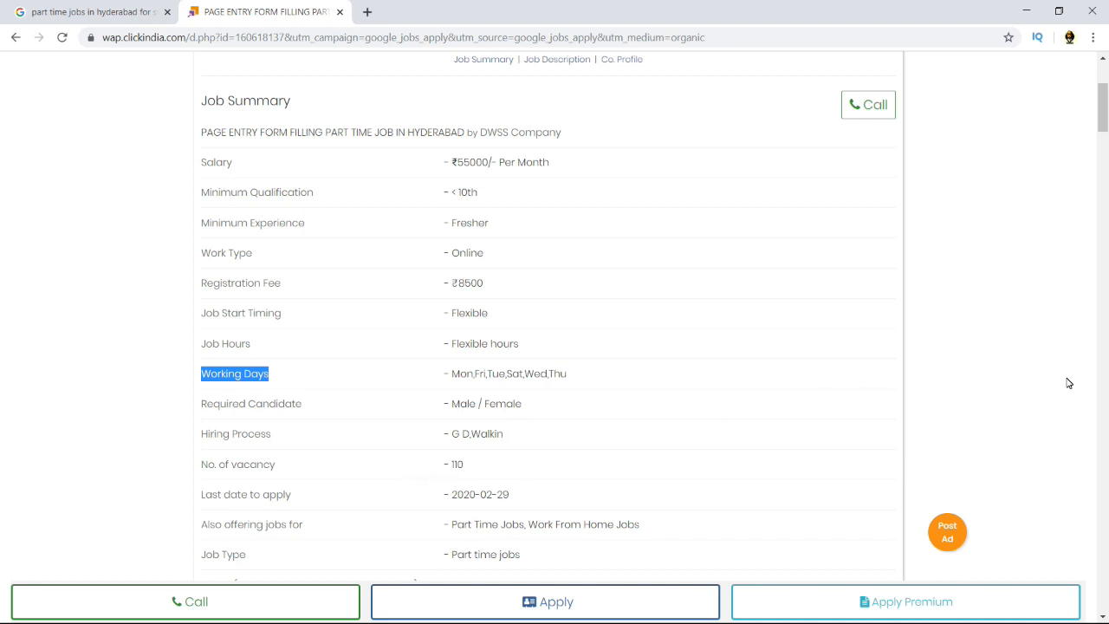
mouse_move(372, 491)
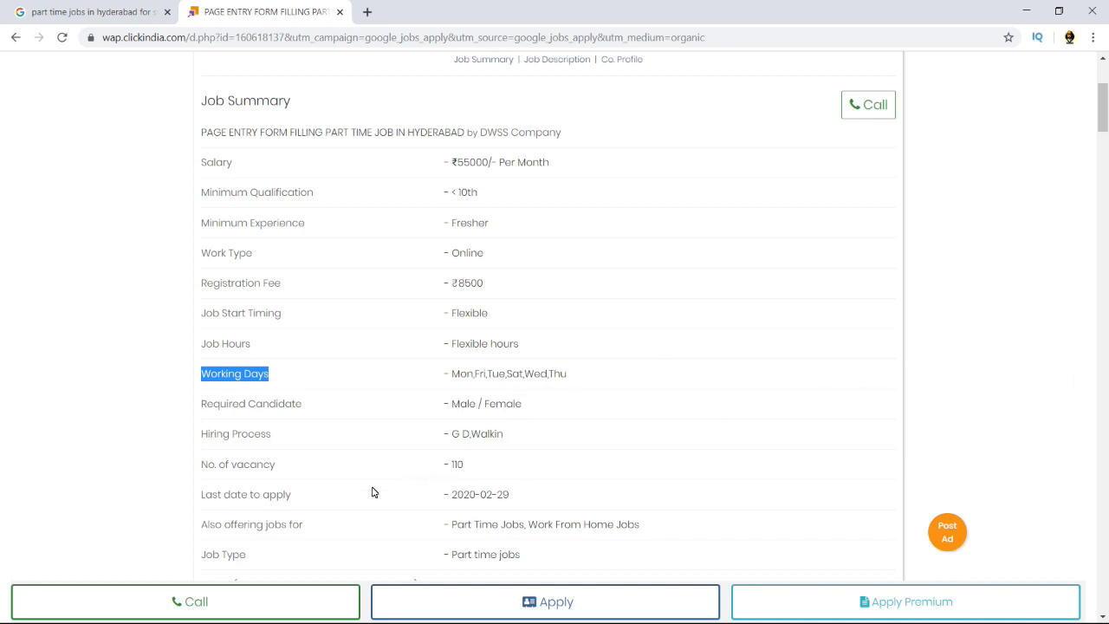
mouse_move(479, 525)
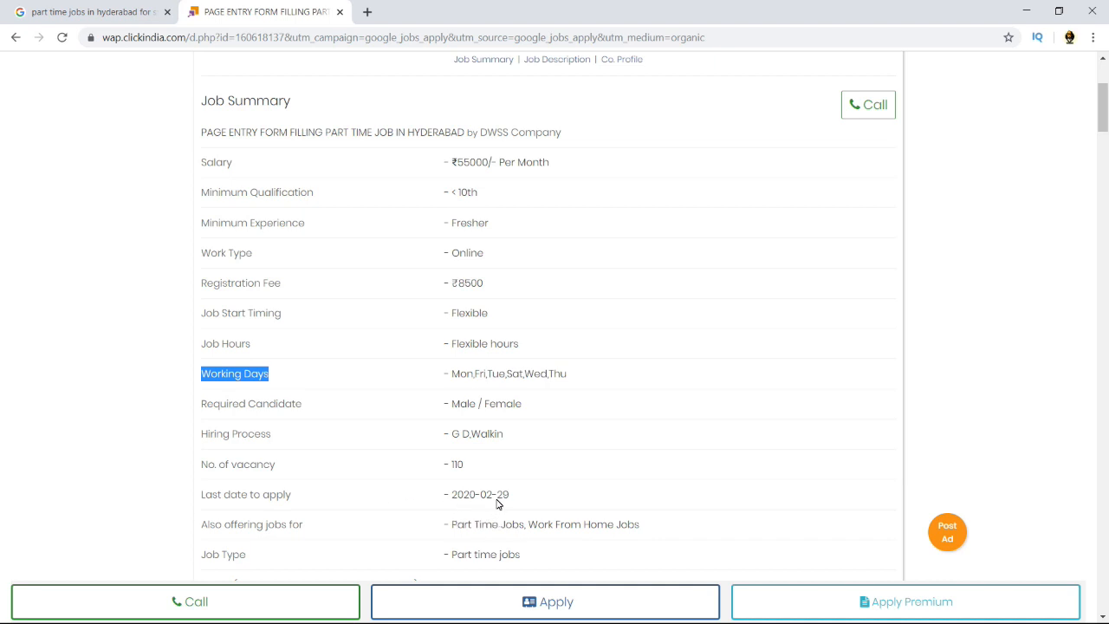
mouse_move(522, 305)
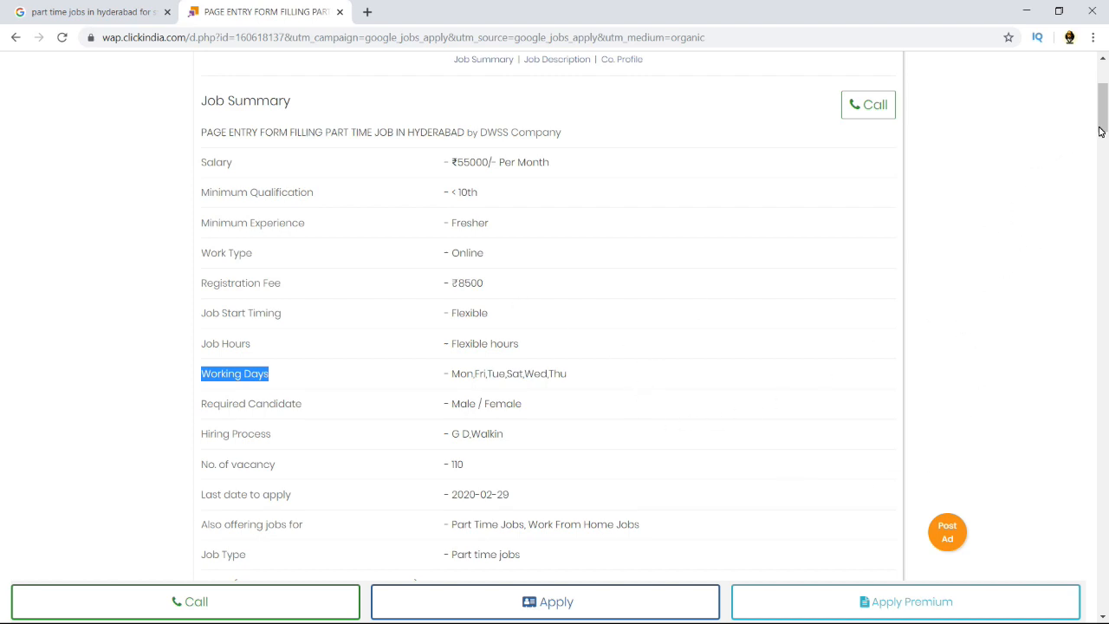
scroll(down, 3)
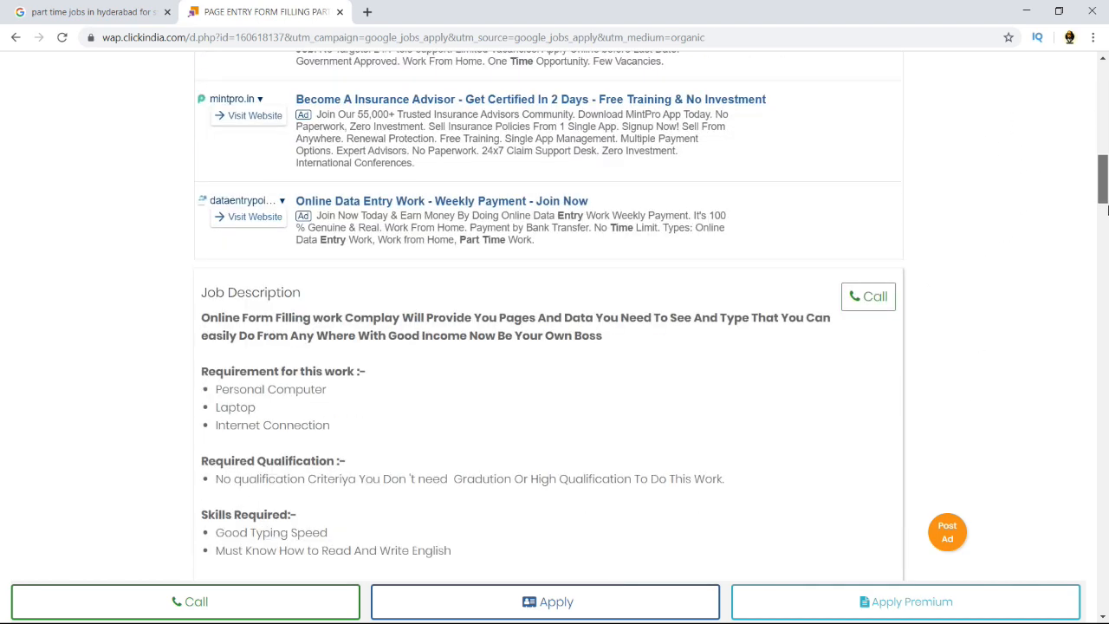
Highlight the Personal Computer and Good Typing Speed skills and the Rs. 7000 security line
scroll(down, 3)
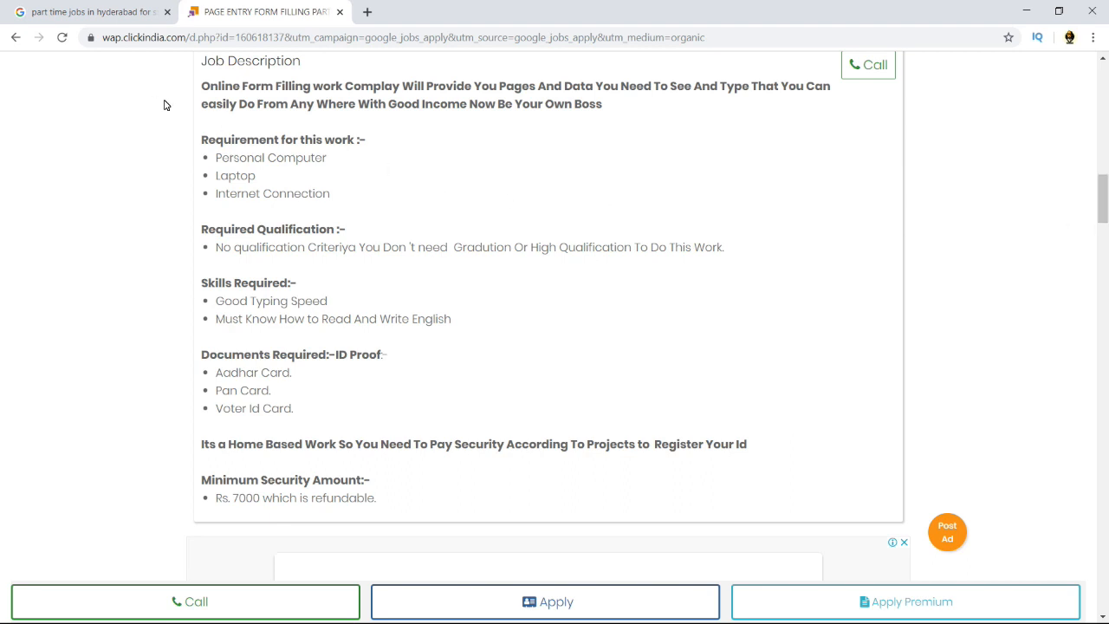
mouse_move(210, 122)
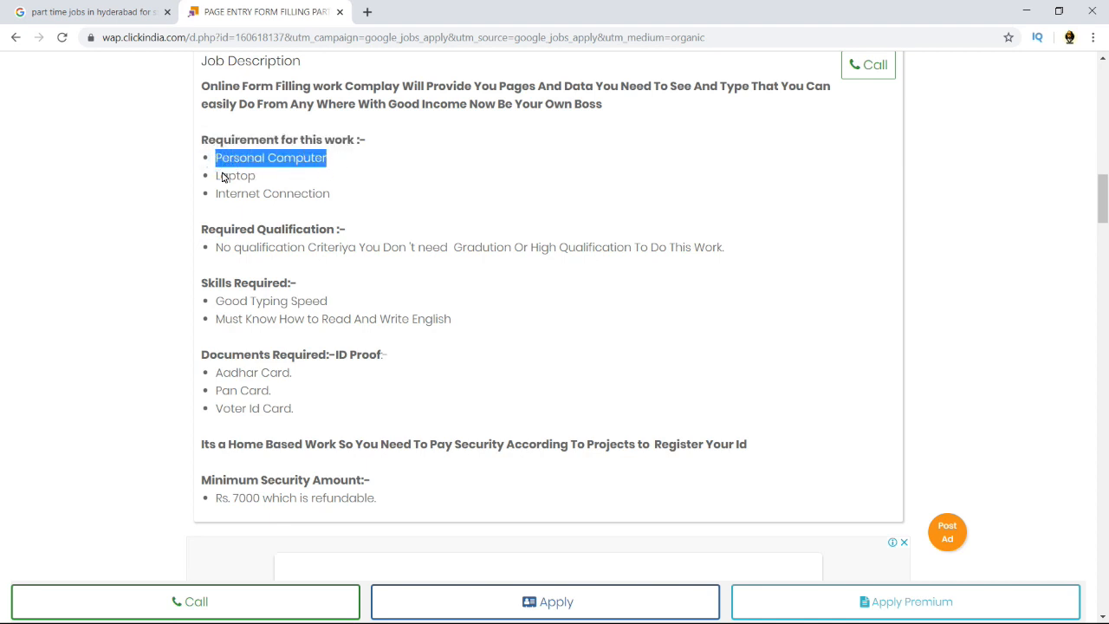
double_click(243, 193)
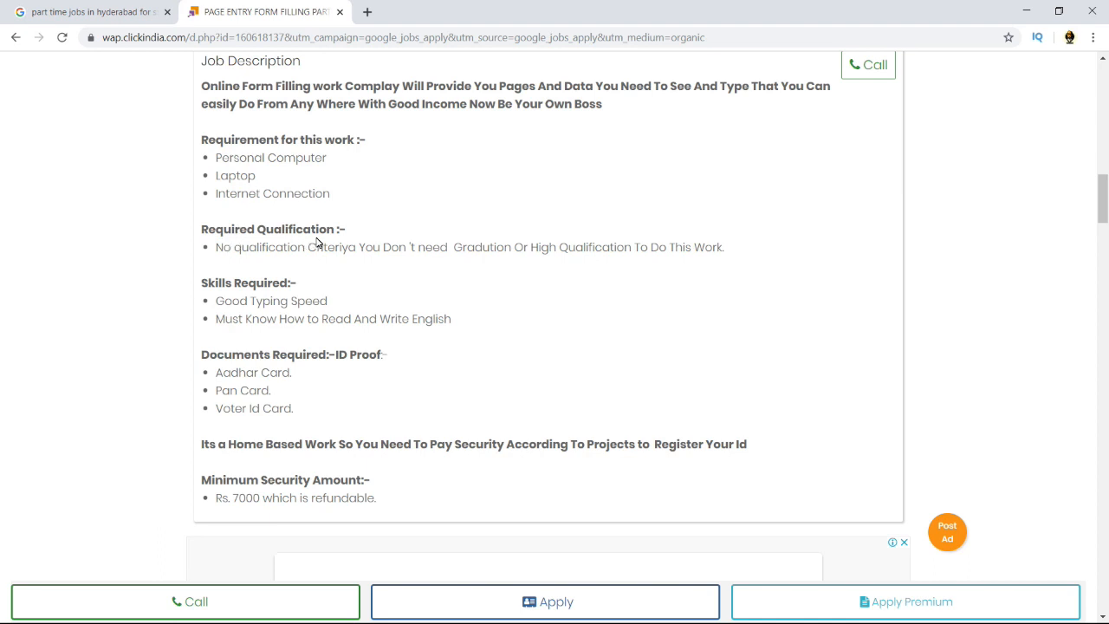
double_click(229, 247)
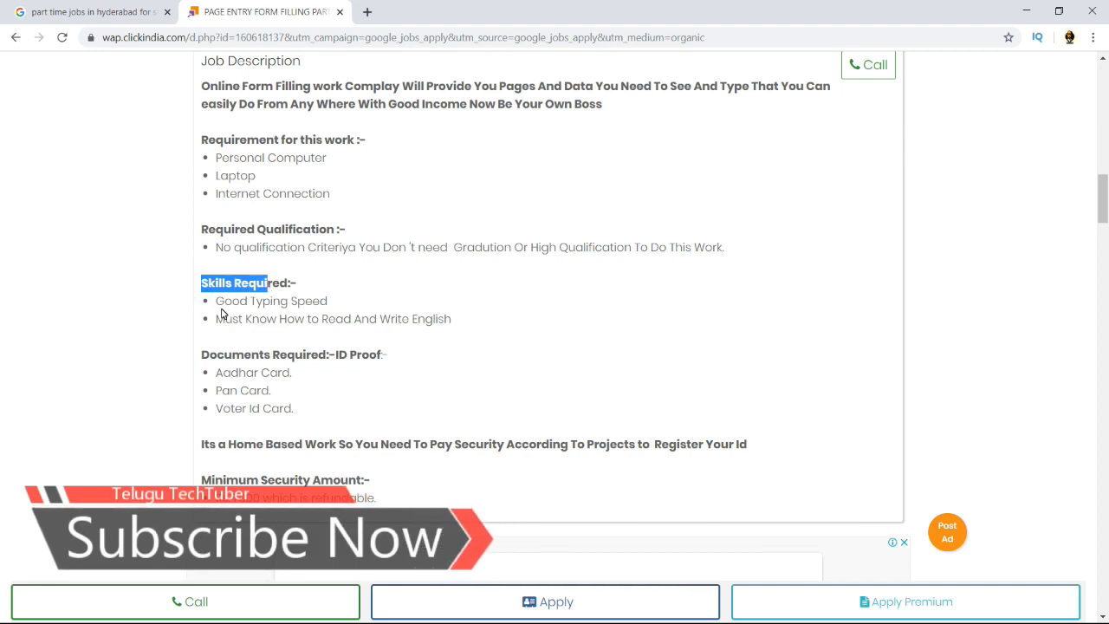
double_click(271, 300)
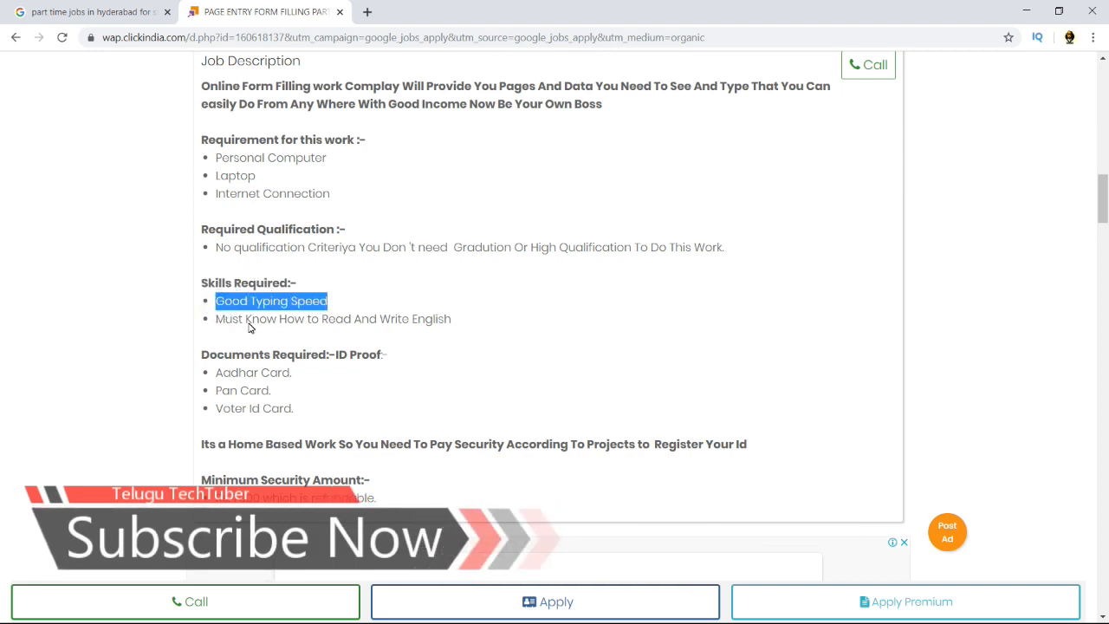
mouse_move(456, 327)
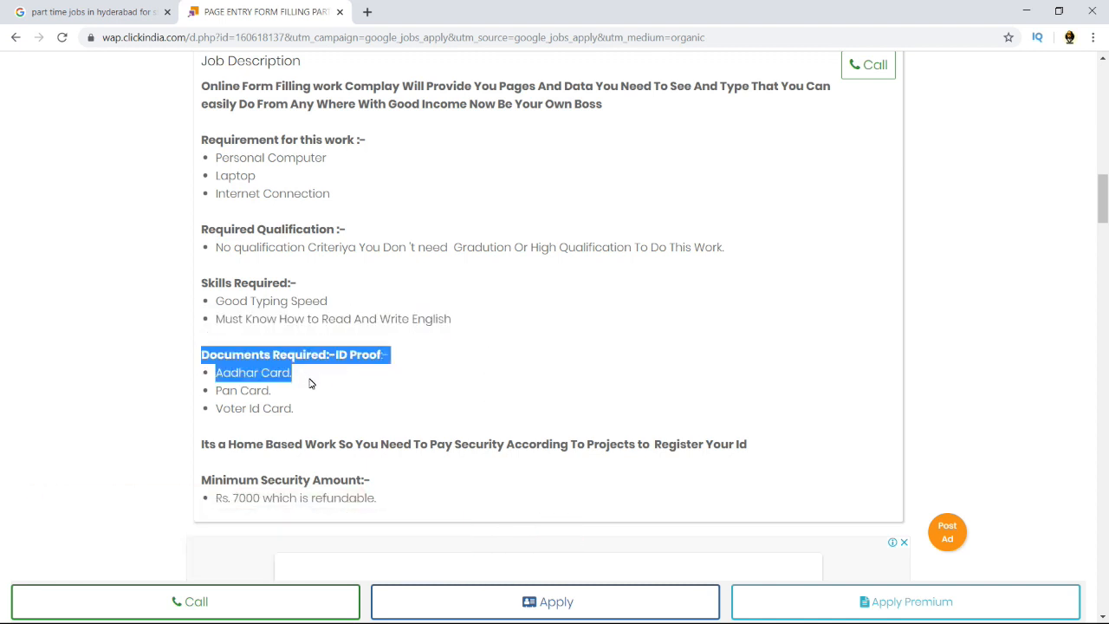
click(352, 369)
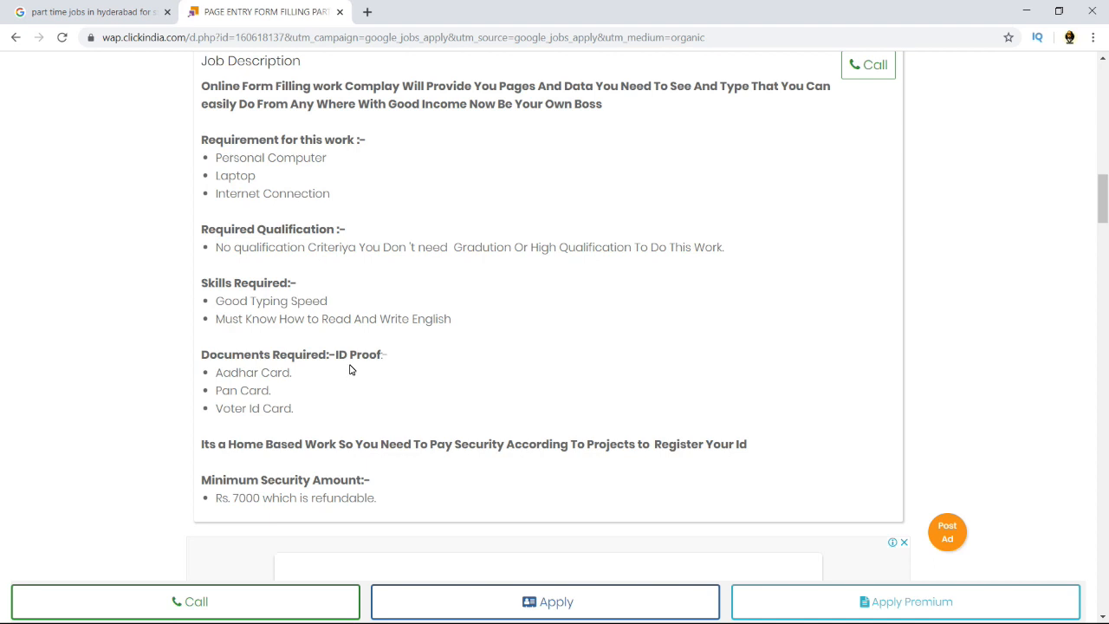
mouse_move(276, 393)
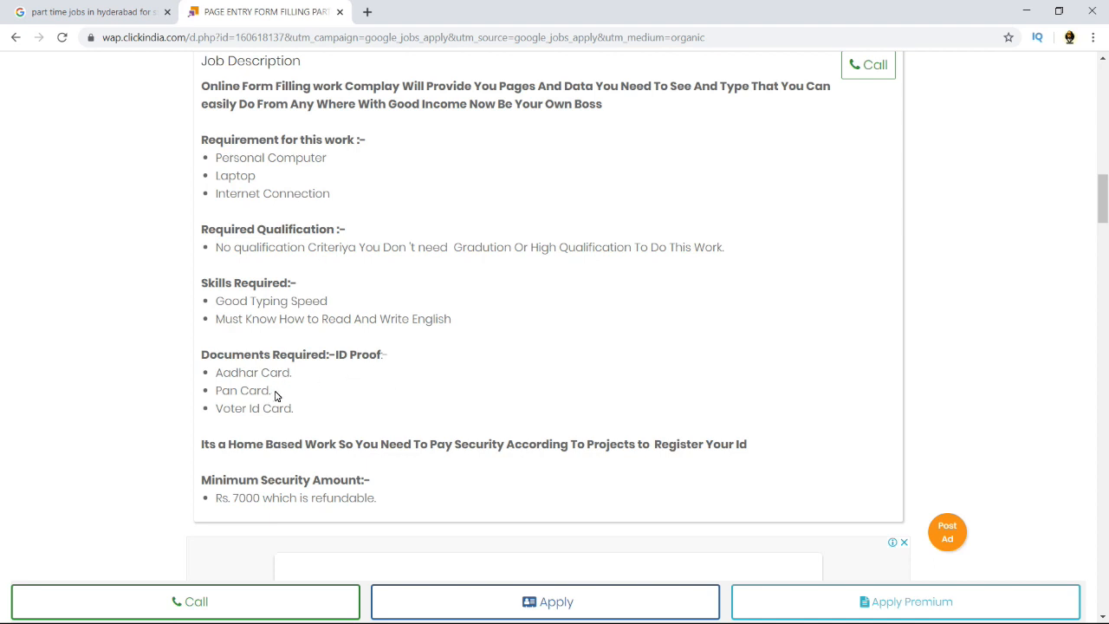
mouse_move(231, 382)
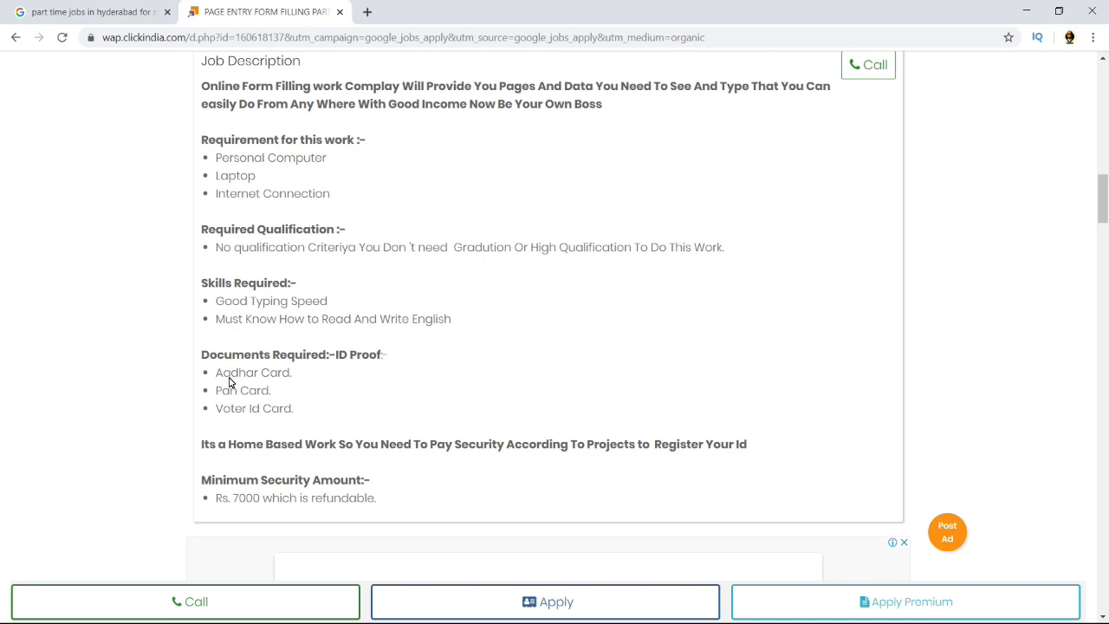
mouse_move(205, 490)
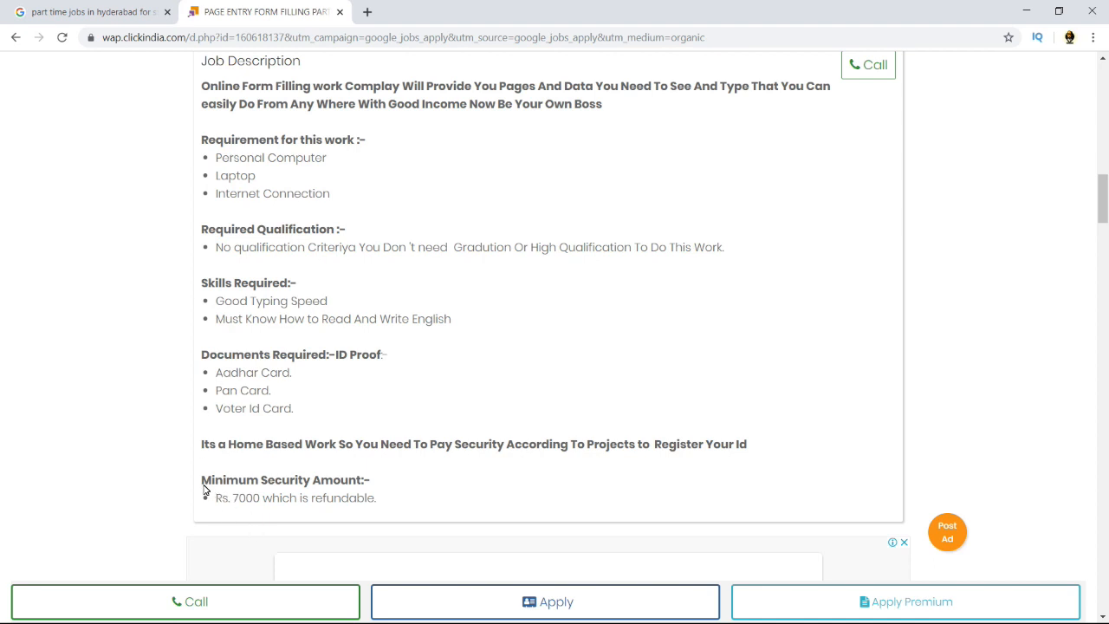
double_click(284, 481)
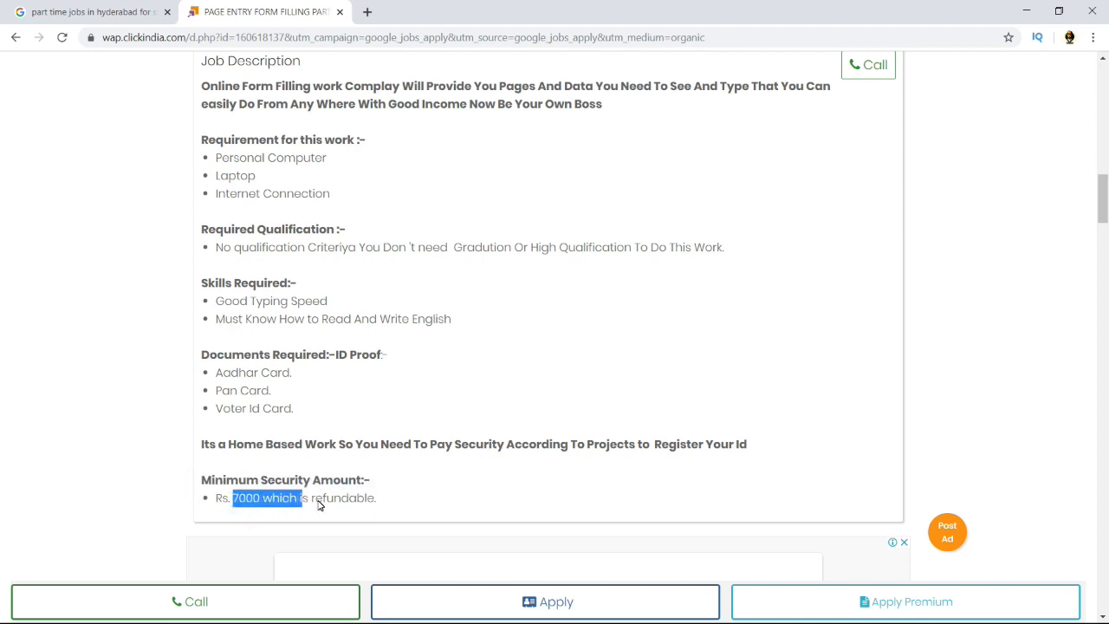
mouse_move(329, 506)
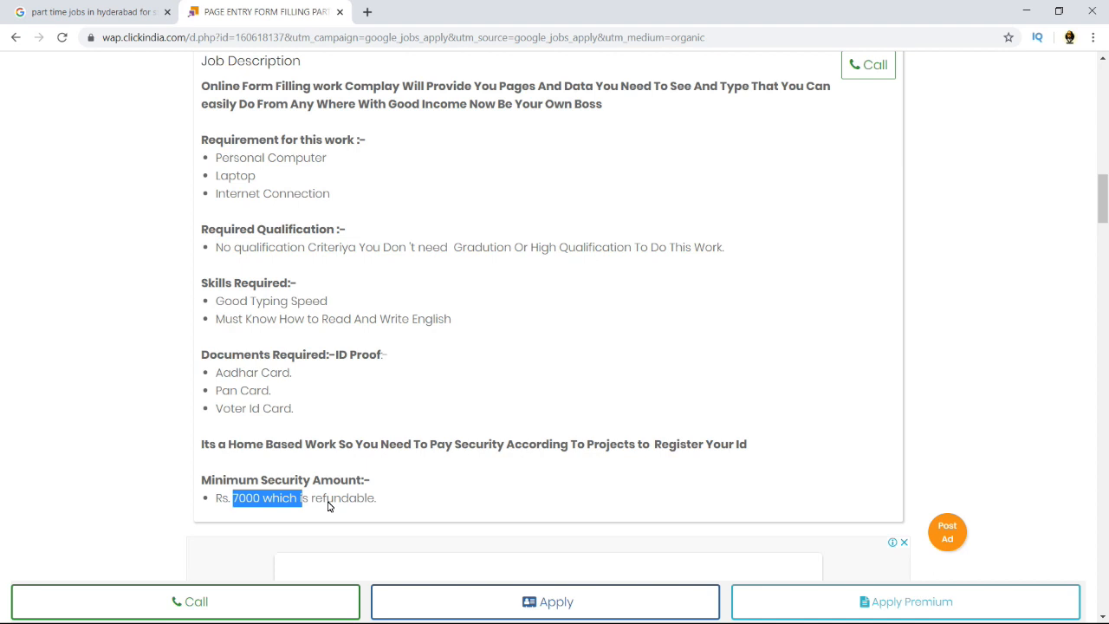
mouse_move(539, 457)
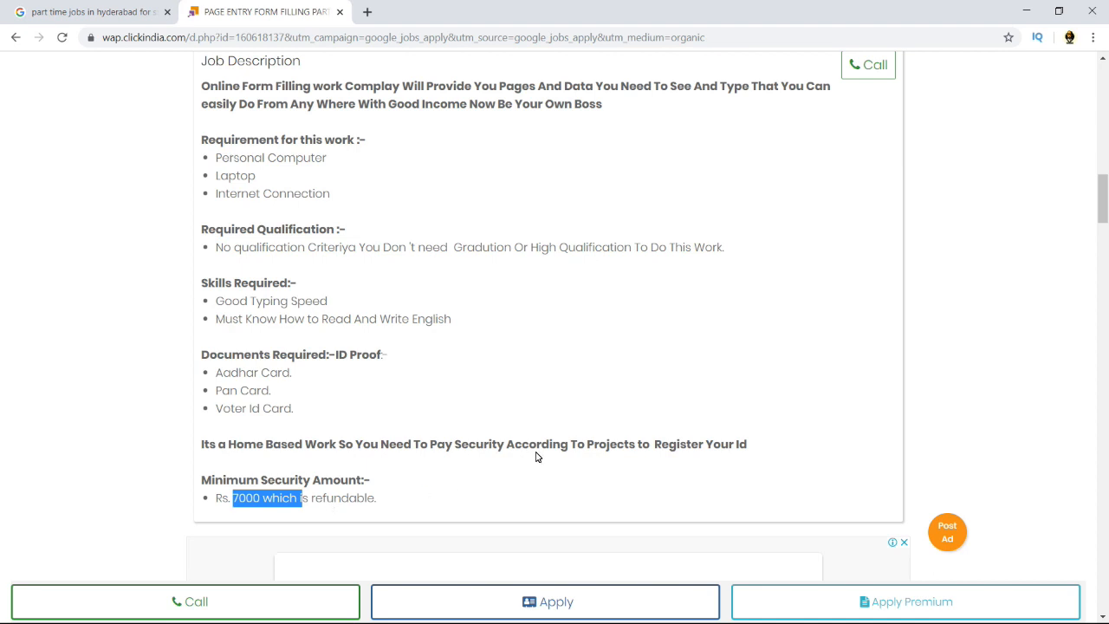
Scroll back to the Job Summary, clear the salary highlight, and check the job details
scroll(up, 3)
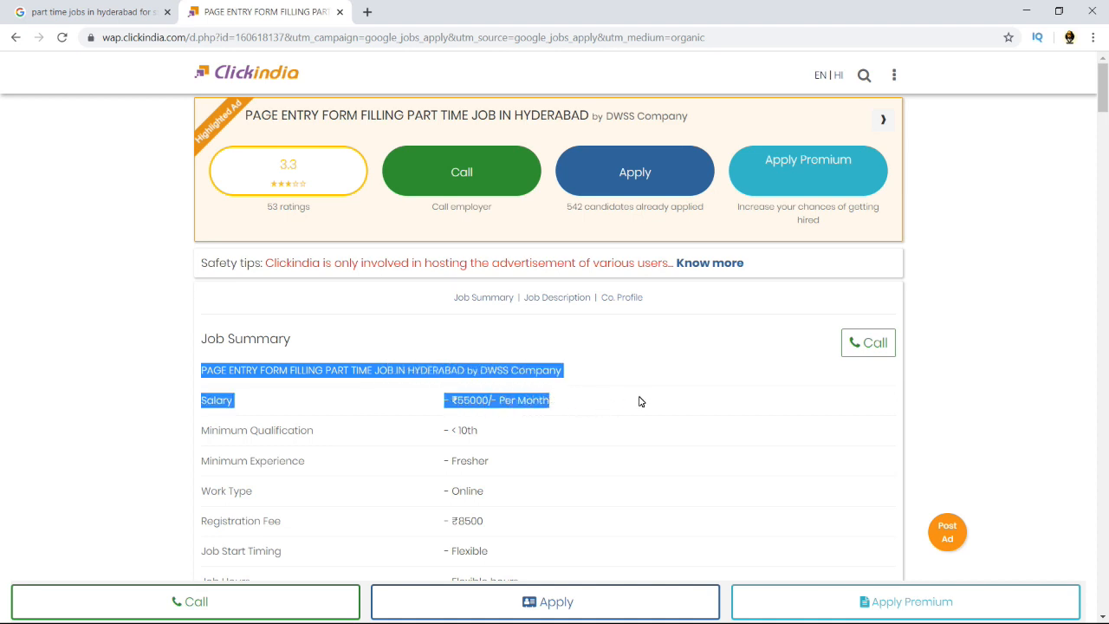
click(462, 373)
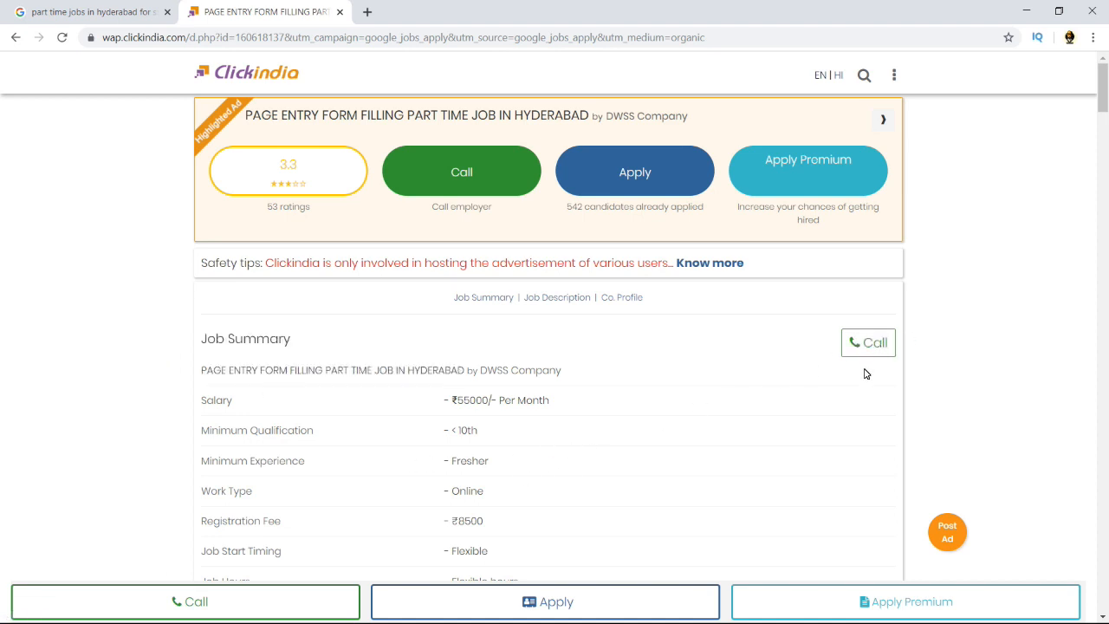
mouse_move(880, 371)
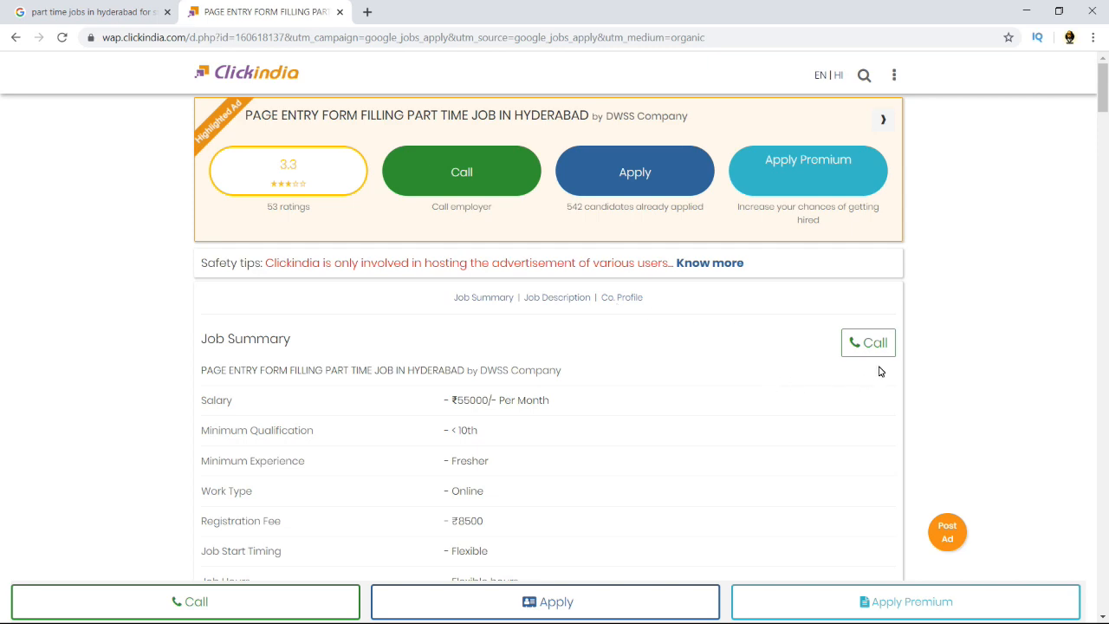
mouse_move(851, 420)
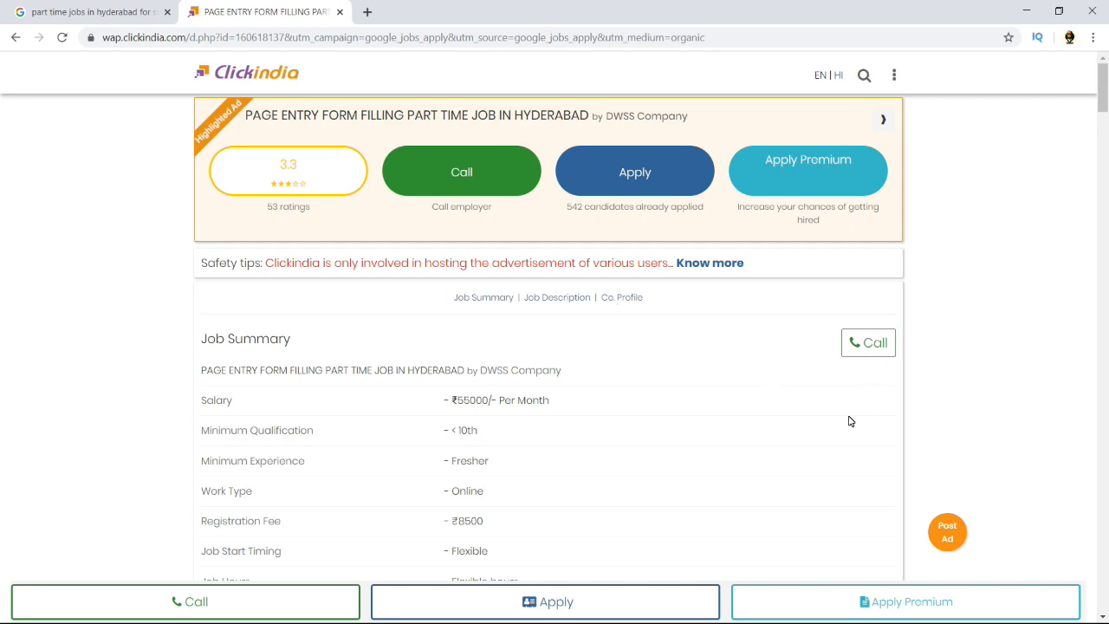
scroll(down, 3)
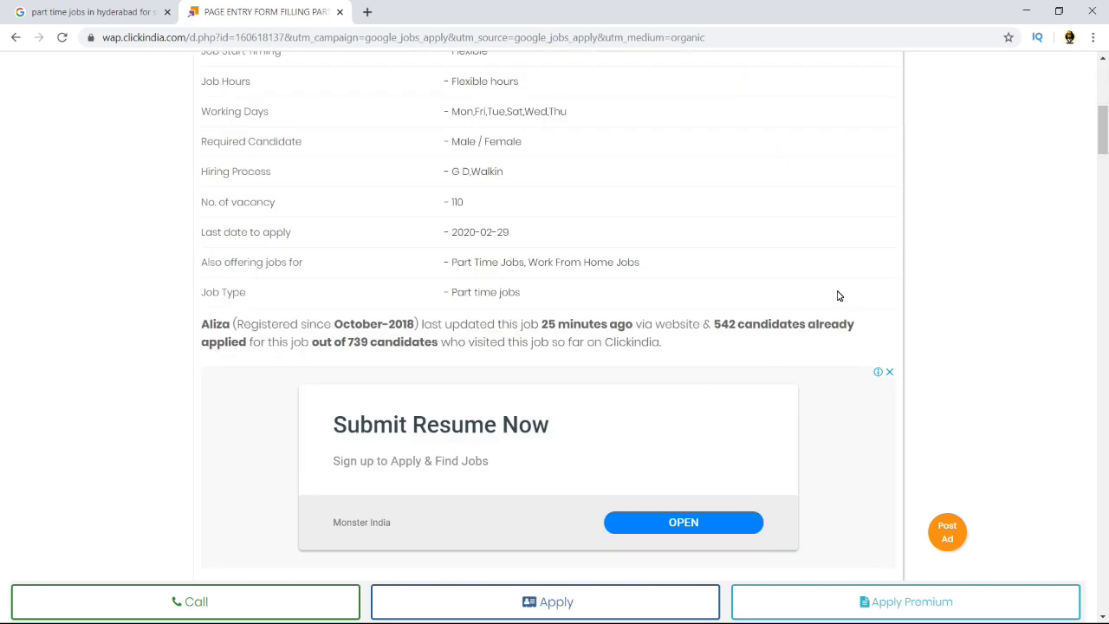
scroll(up, 3)
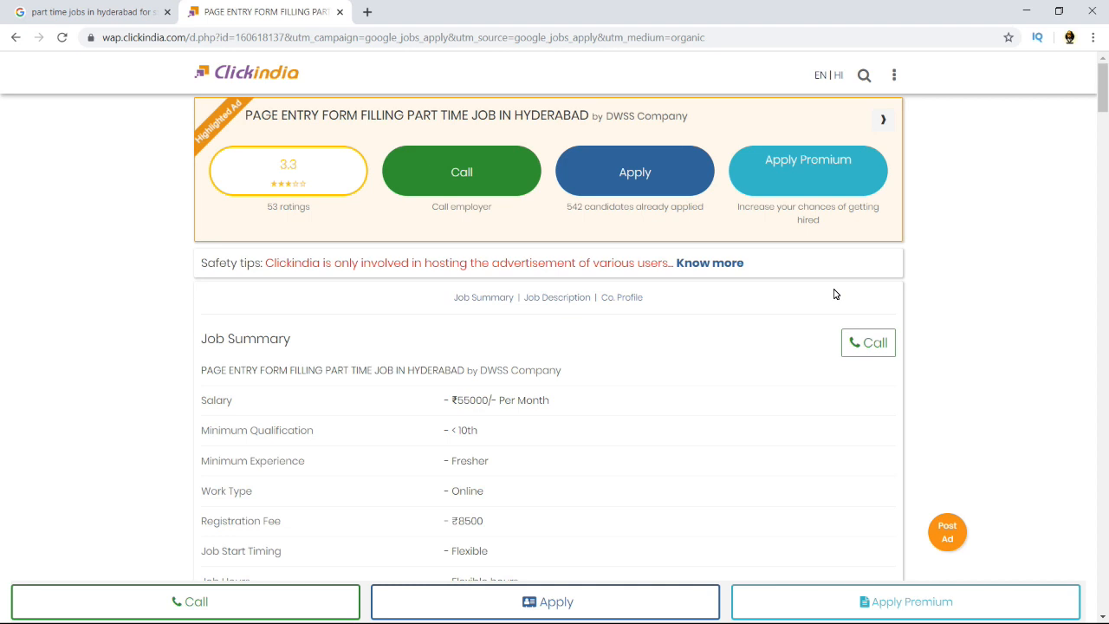